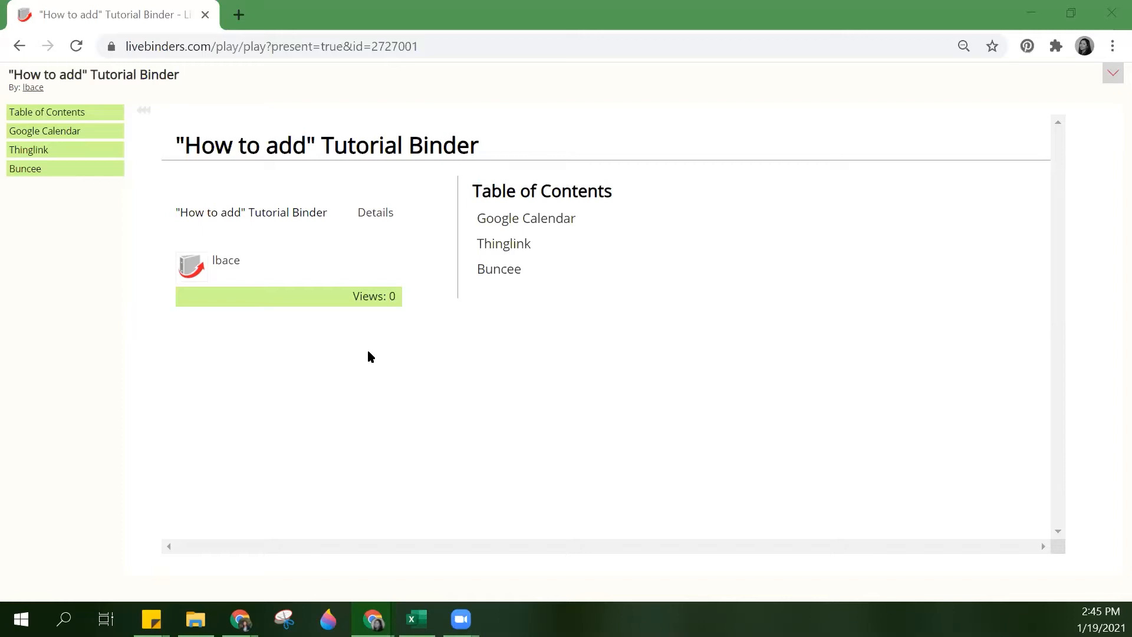
{"action": "mouse_move", "coordinate": [992, 202]}
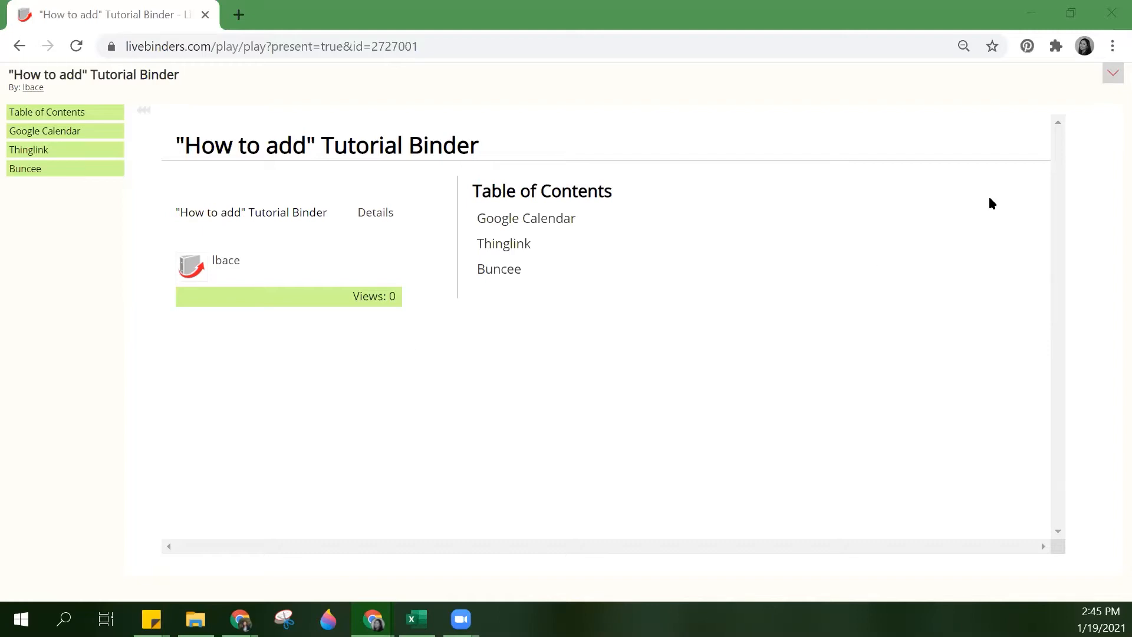
{"action": "mouse_move", "coordinate": [1016, 205]}
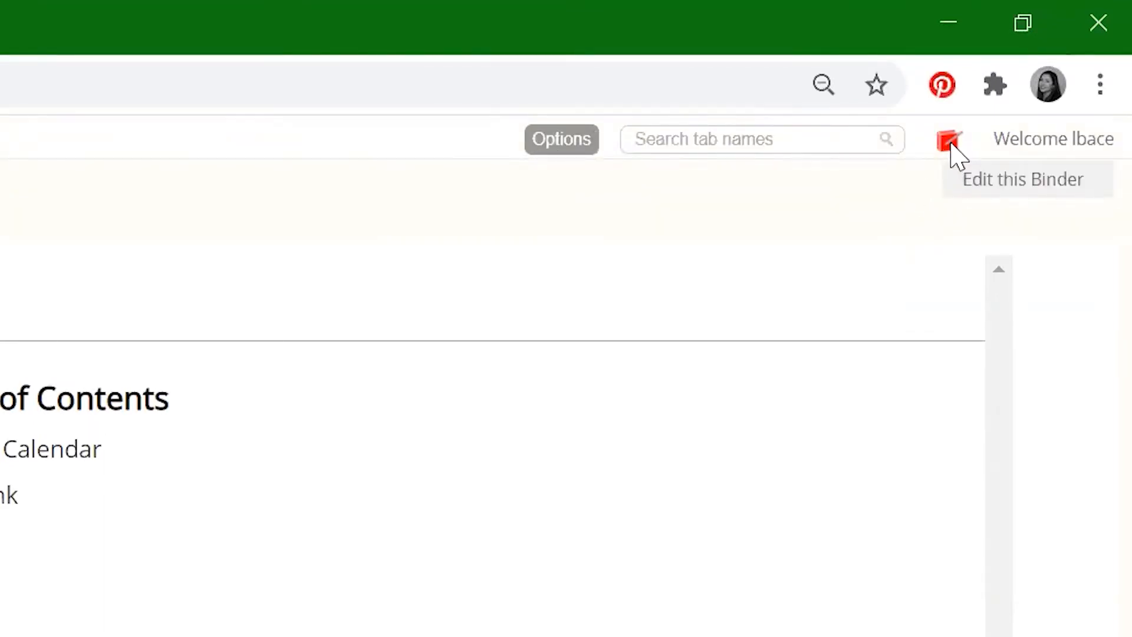
Open the tutorial binder in the editor and switch to its Buncee tab.
{"action": "left_click", "coordinate": [1026, 179]}
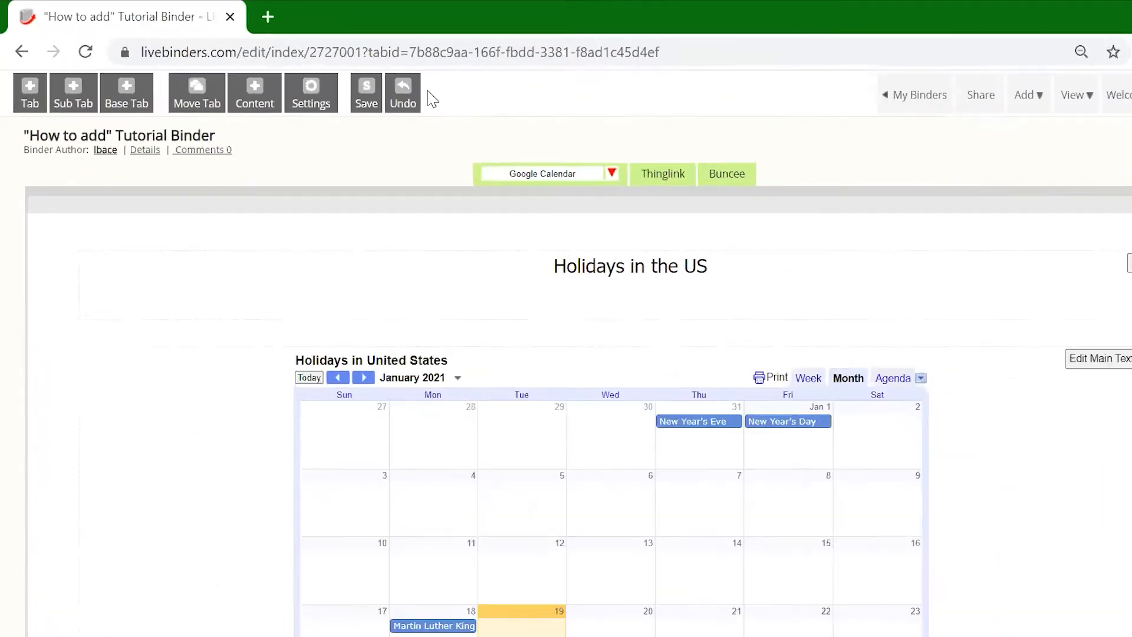
{"action": "left_click", "coordinate": [727, 174]}
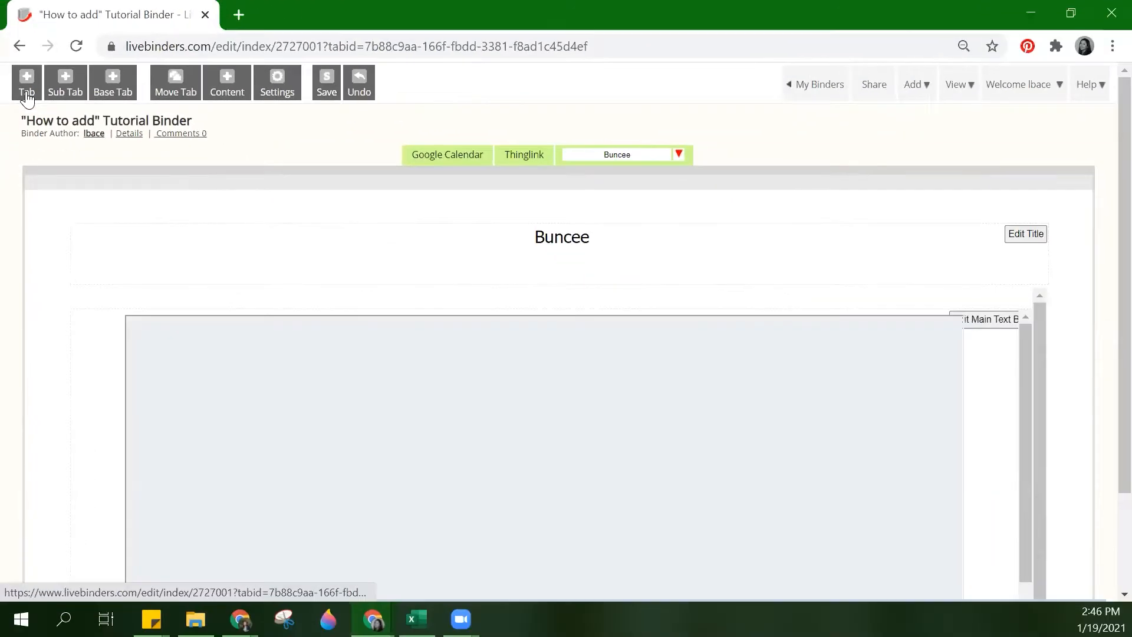
Add a new tab after Buncee and name it 'File Upload'.
{"action": "left_click", "coordinate": [26, 81]}
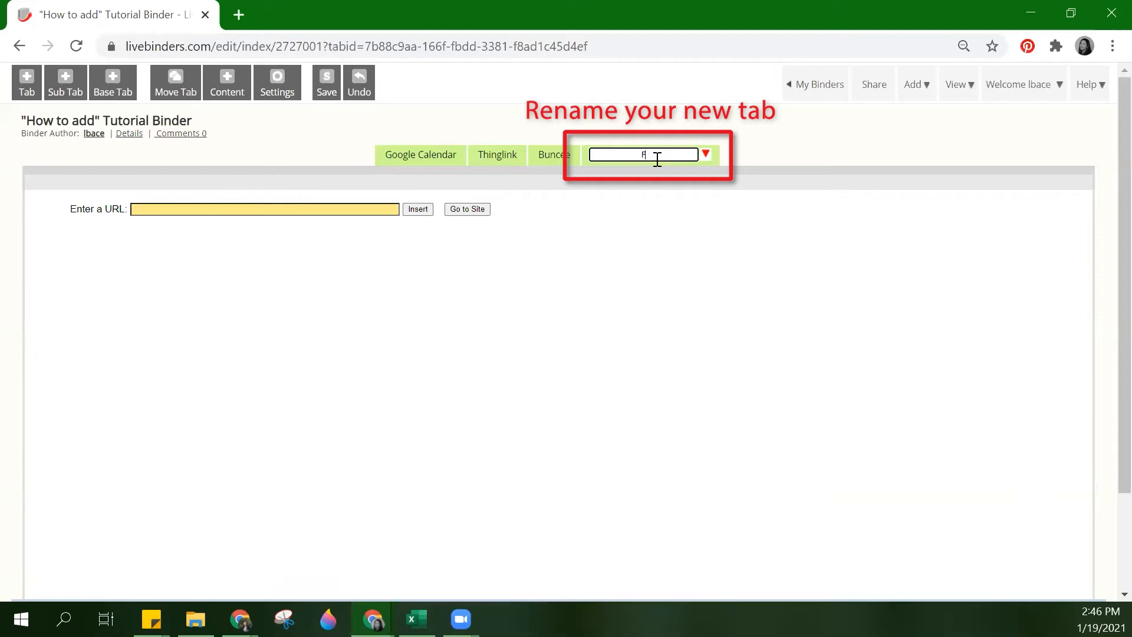
{"action": "type", "text": "File Upload"}
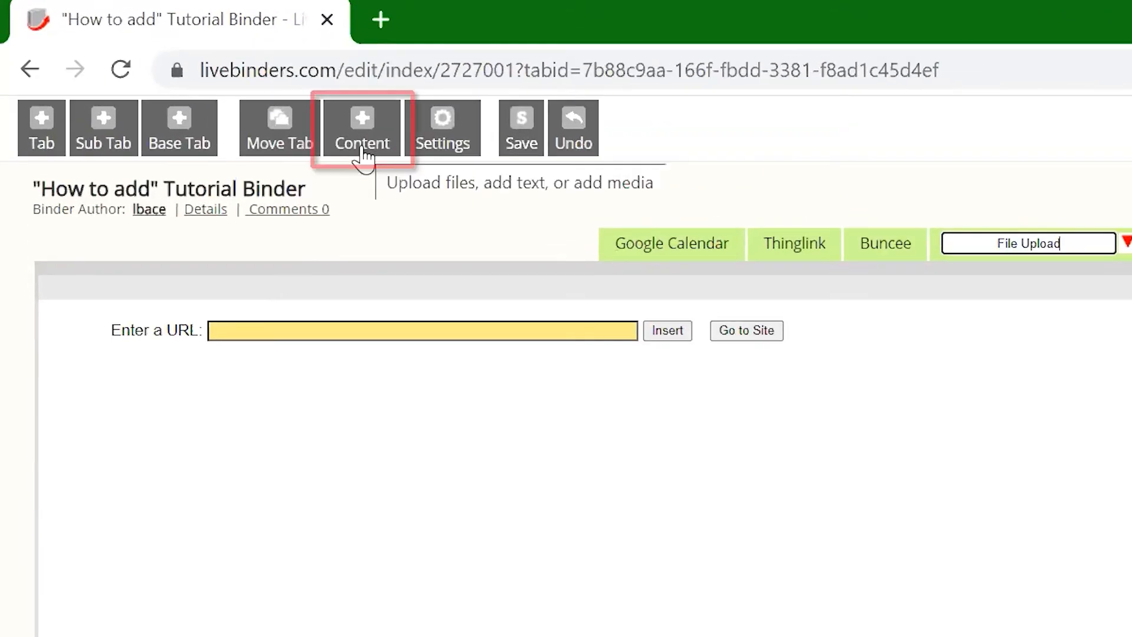
Select 'DEMO- General Tso chicken' as the file in the tab's Upload content form.
{"action": "left_click", "coordinate": [362, 118]}
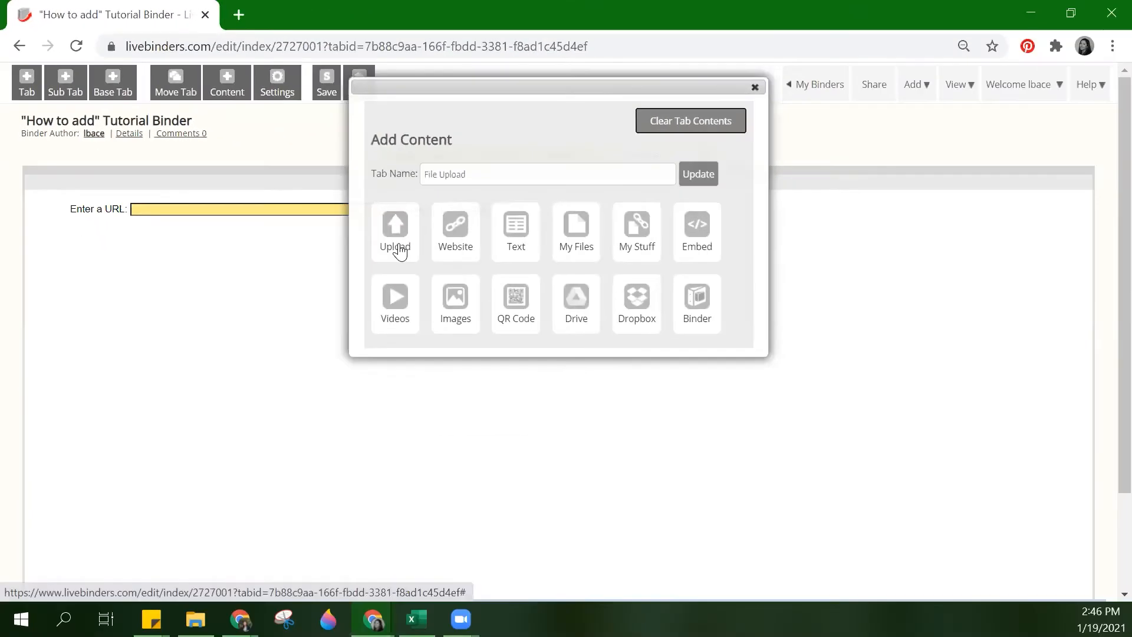
{"action": "left_click", "coordinate": [395, 230]}
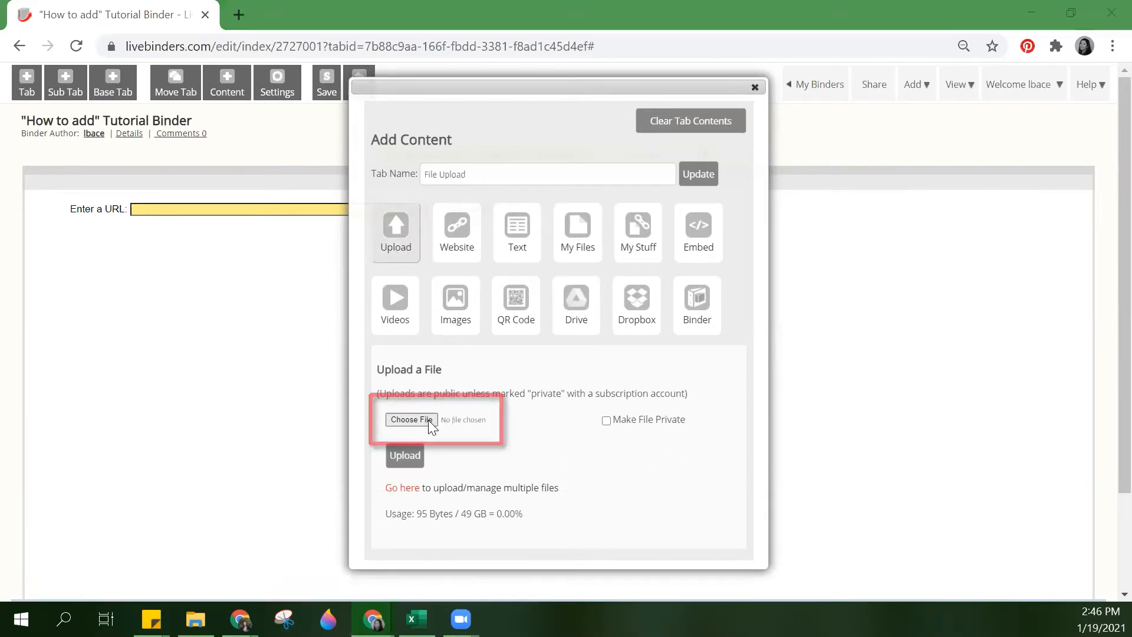
{"action": "left_click", "coordinate": [412, 420]}
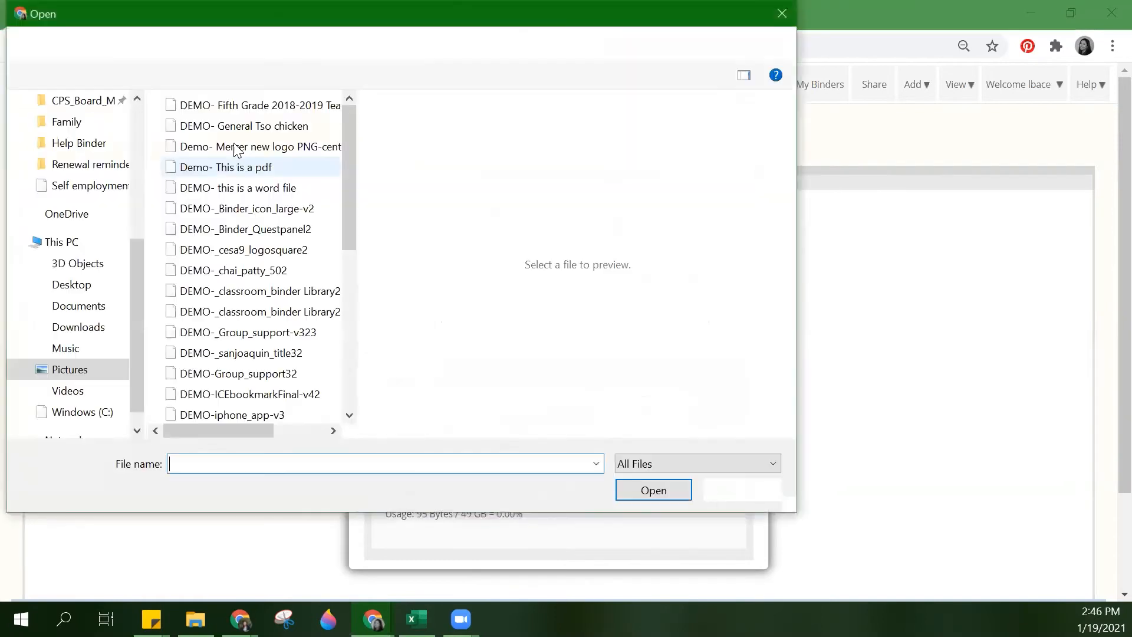
{"action": "left_click", "coordinate": [243, 126]}
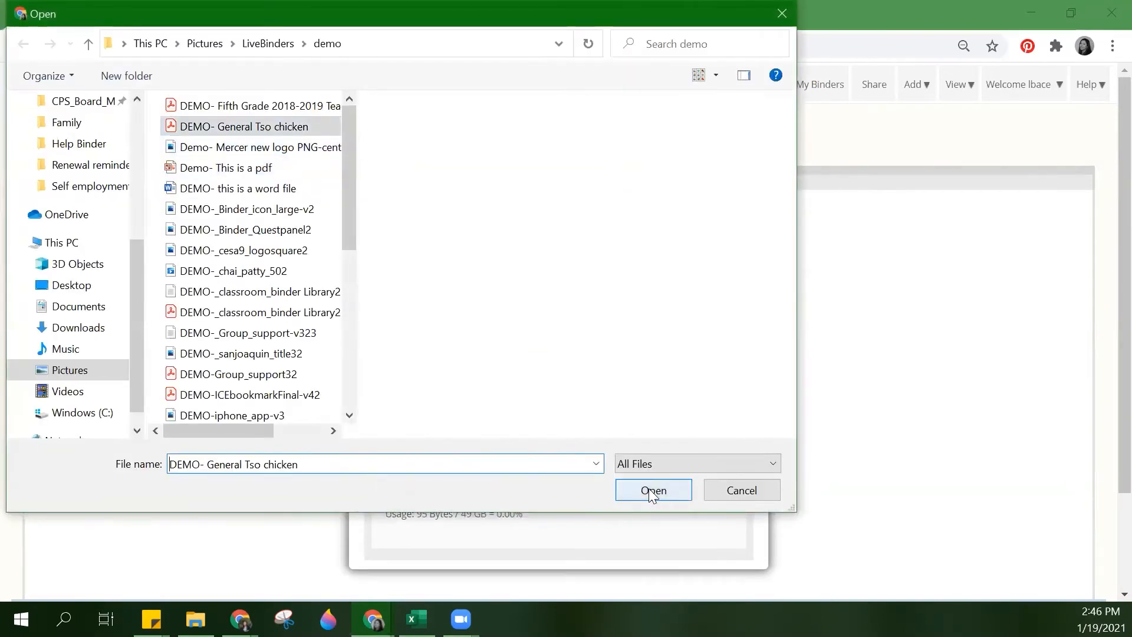
{"action": "left_click", "coordinate": [654, 490]}
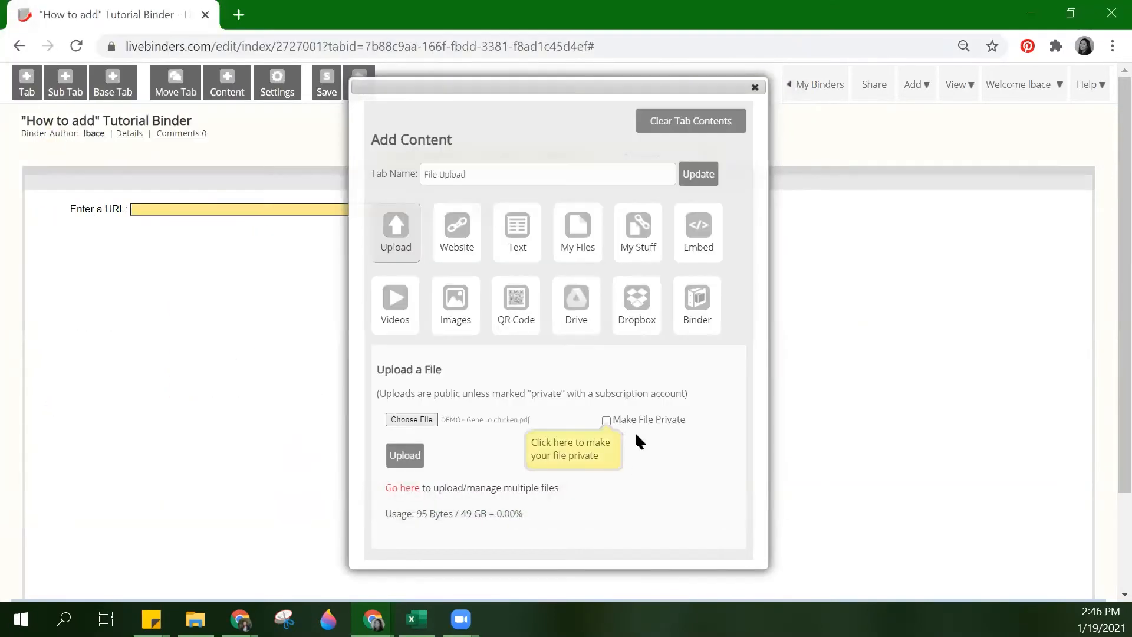
{"action": "mouse_move", "coordinate": [640, 442]}
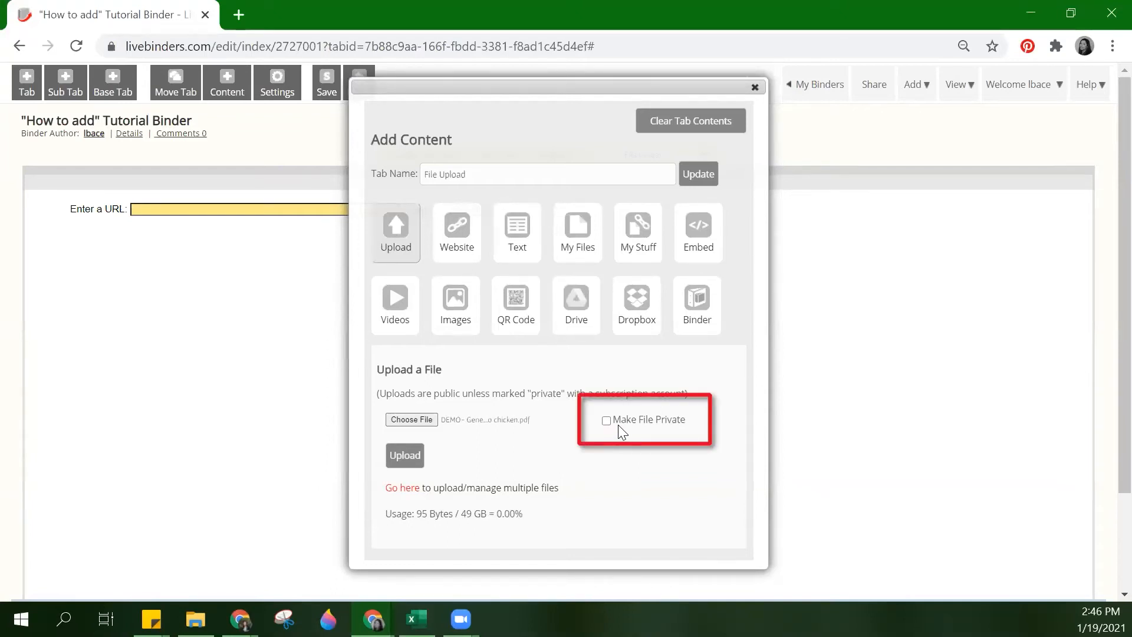
{"action": "mouse_move", "coordinate": [656, 425]}
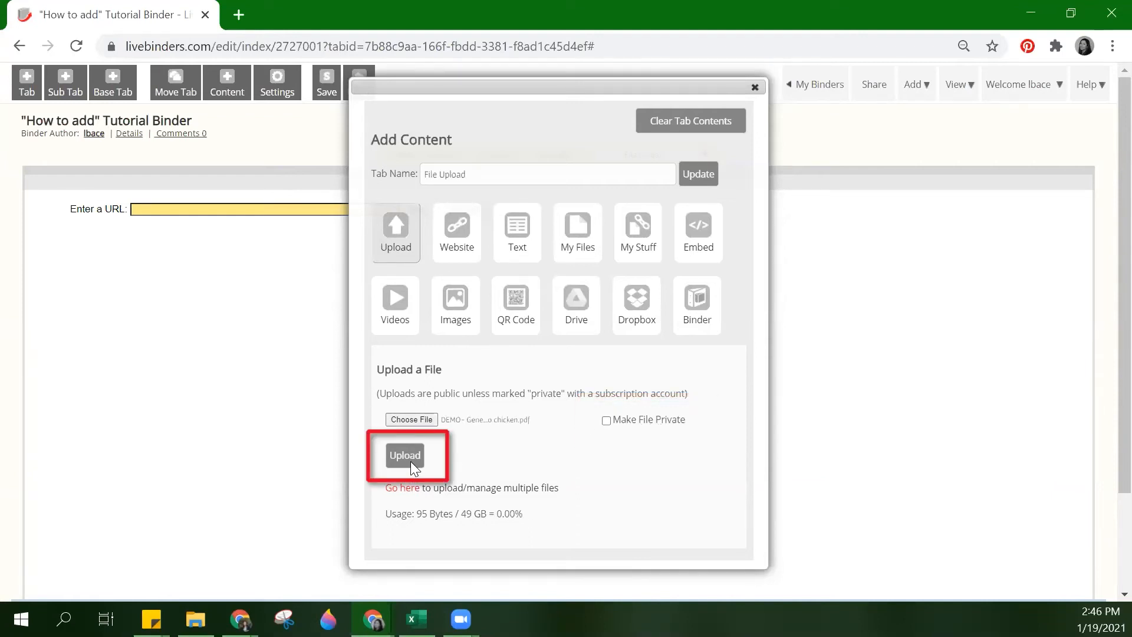
Upload the General Tso chicken PDF with Make File Private left unchecked.
{"action": "left_click", "coordinate": [405, 456]}
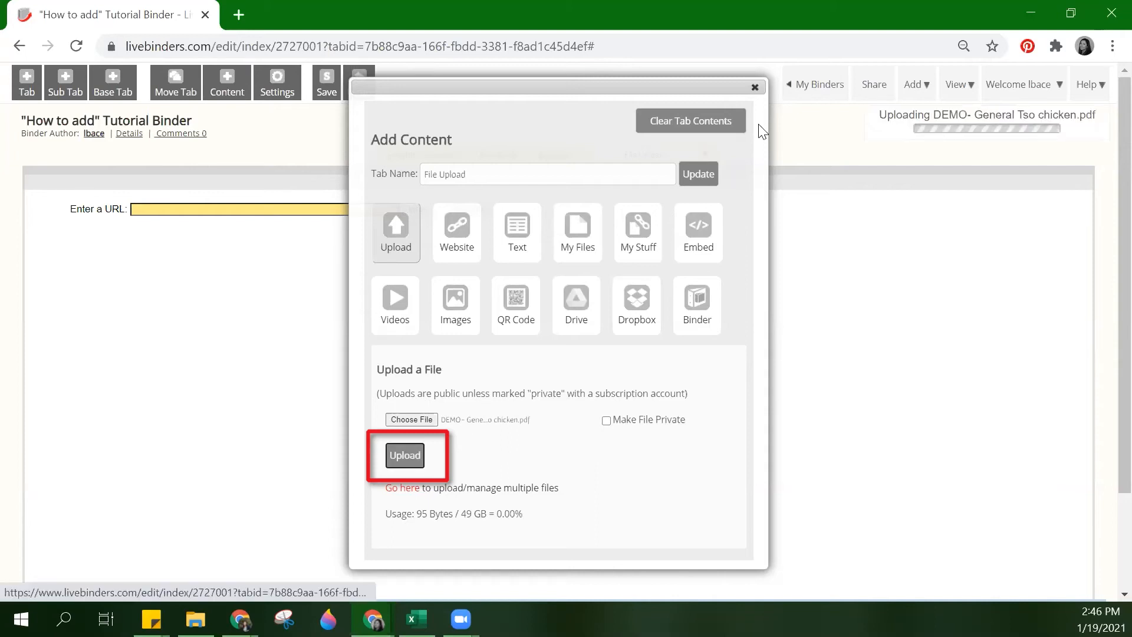
Close the Add Content dialog so the recipe PDF loads in the File Upload tab.
{"action": "left_click", "coordinate": [404, 455]}
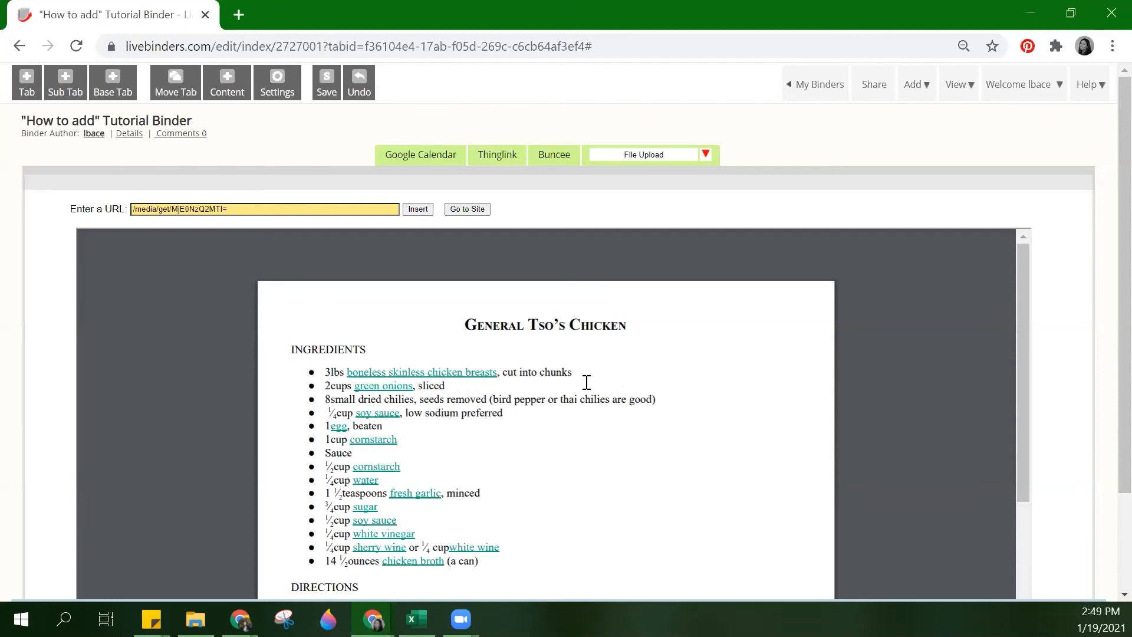
Switch the binder to Present view and show the File Upload tab's recipe PDF.
{"action": "left_click", "coordinate": [959, 85]}
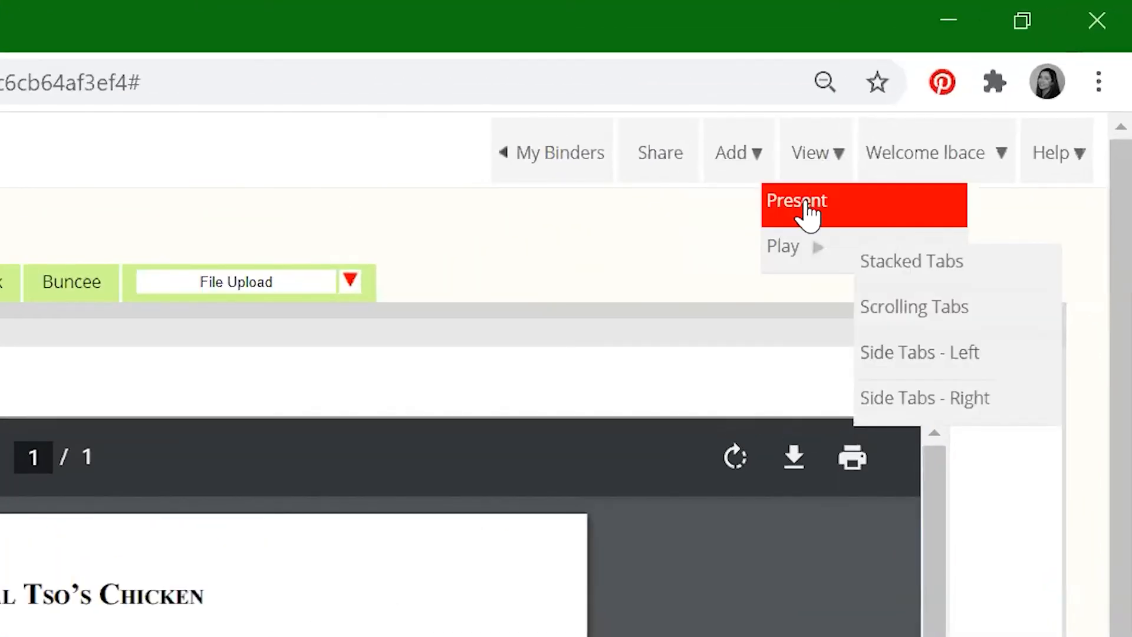
{"action": "left_click", "coordinate": [796, 203]}
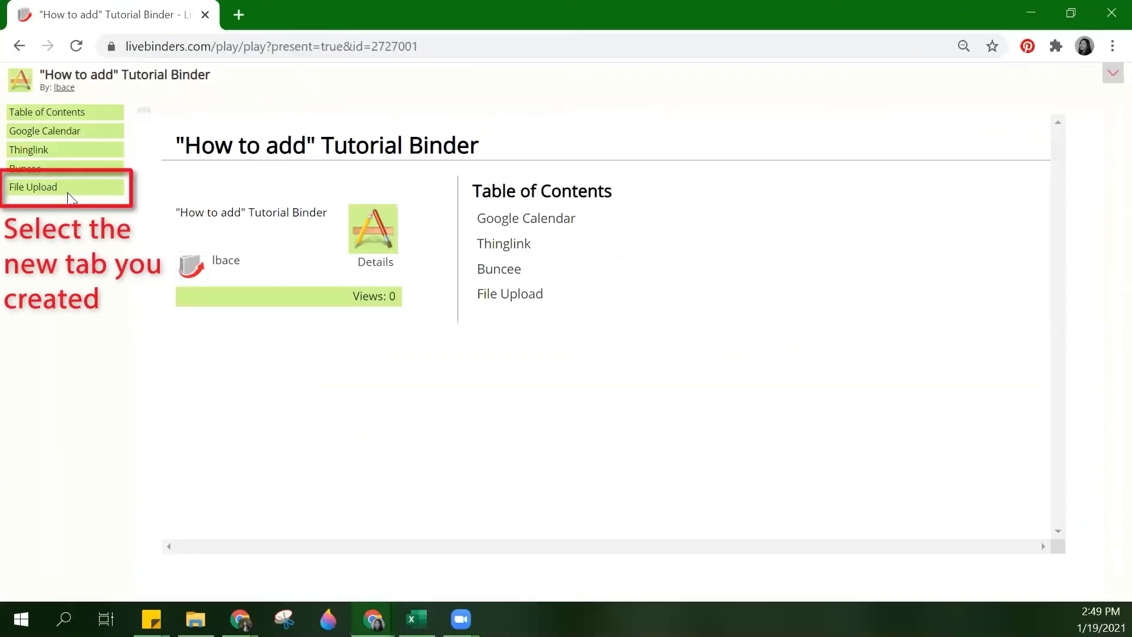
{"action": "left_click", "coordinate": [33, 187]}
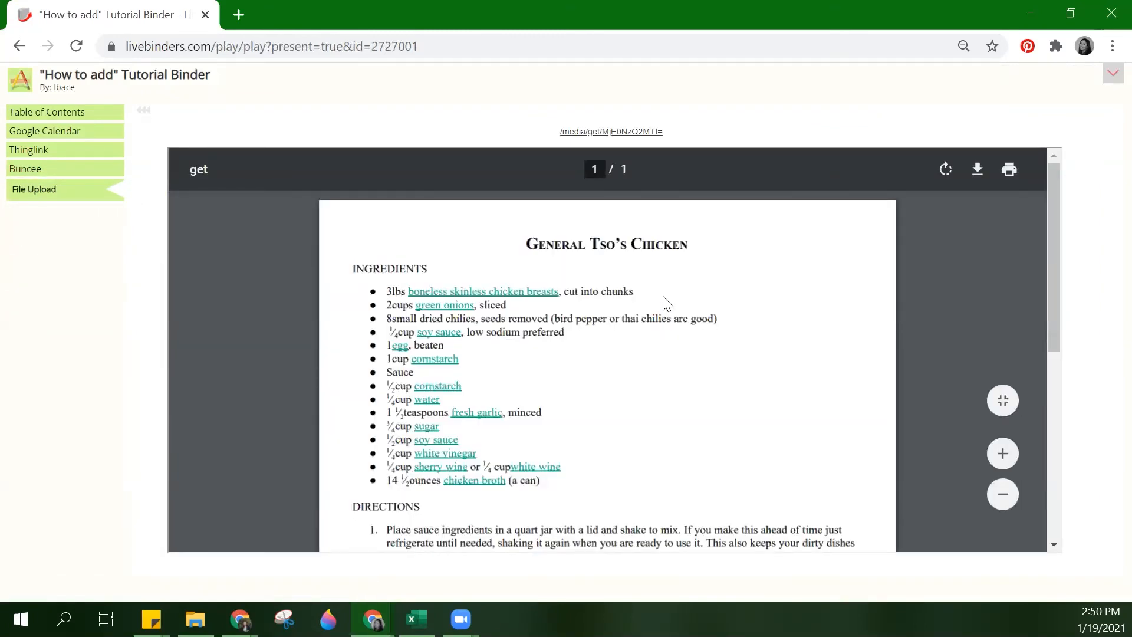